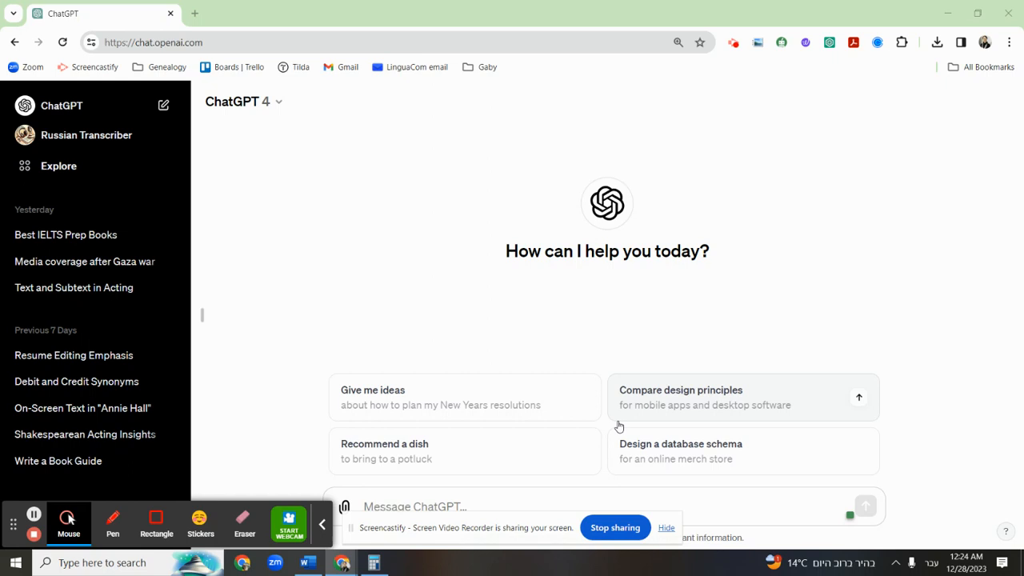
pyautogui.moveTo(384, 493)
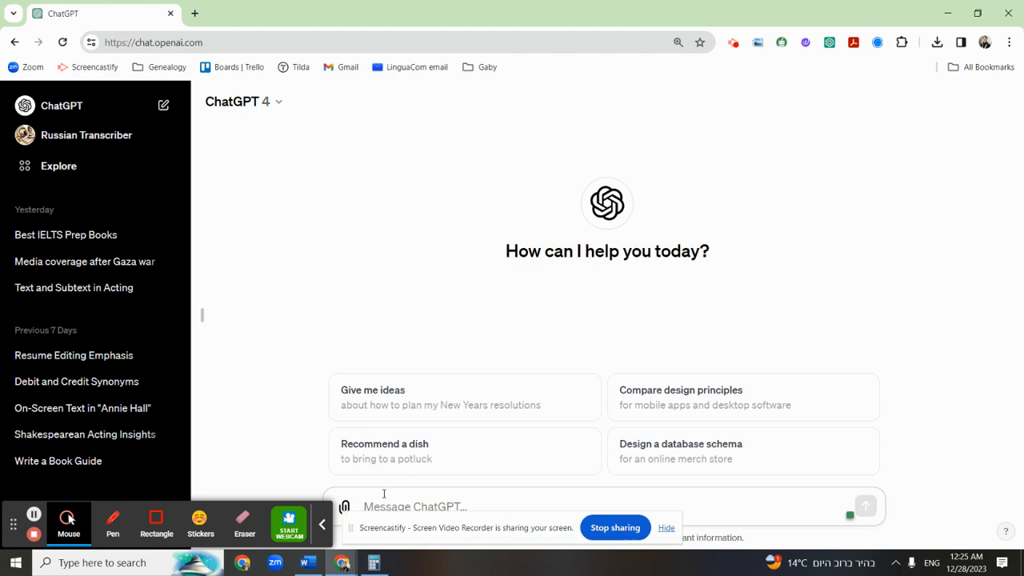
# Step: Send the message 'create a chart for IELTS writing task 1' to ChatGPT
pyautogui.write('create a')
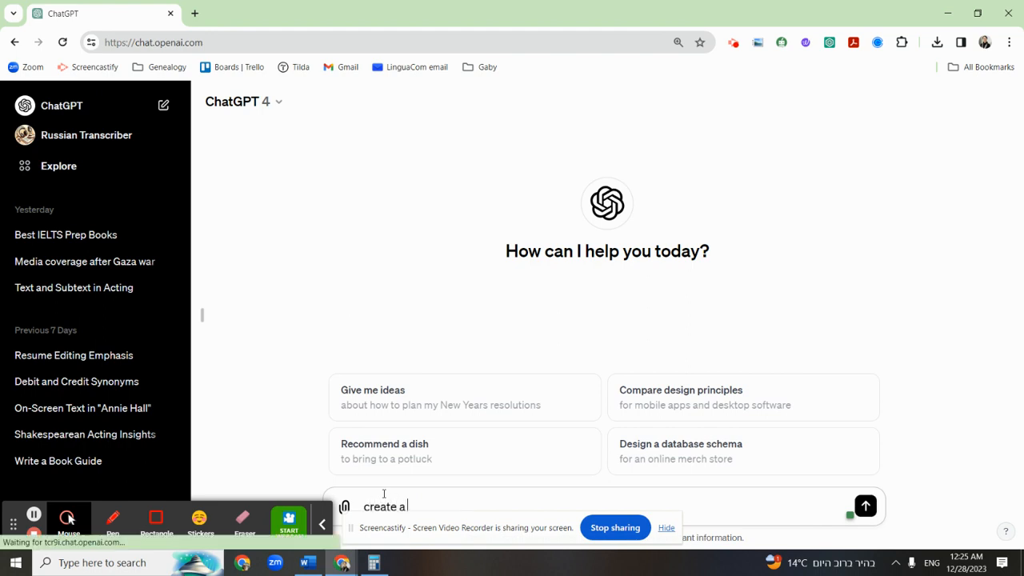
pyautogui.write('chart')
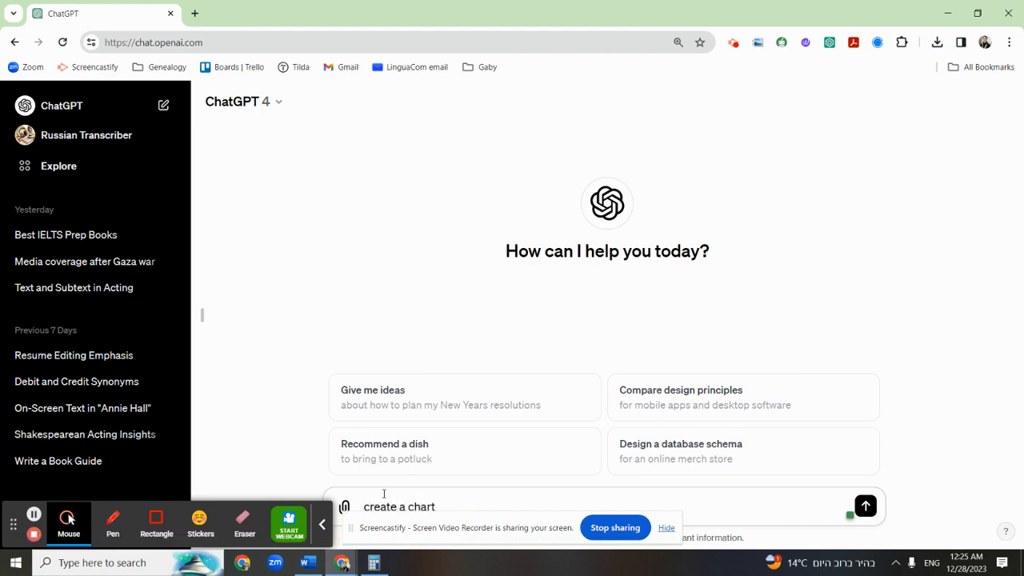
pyautogui.write('for IE')
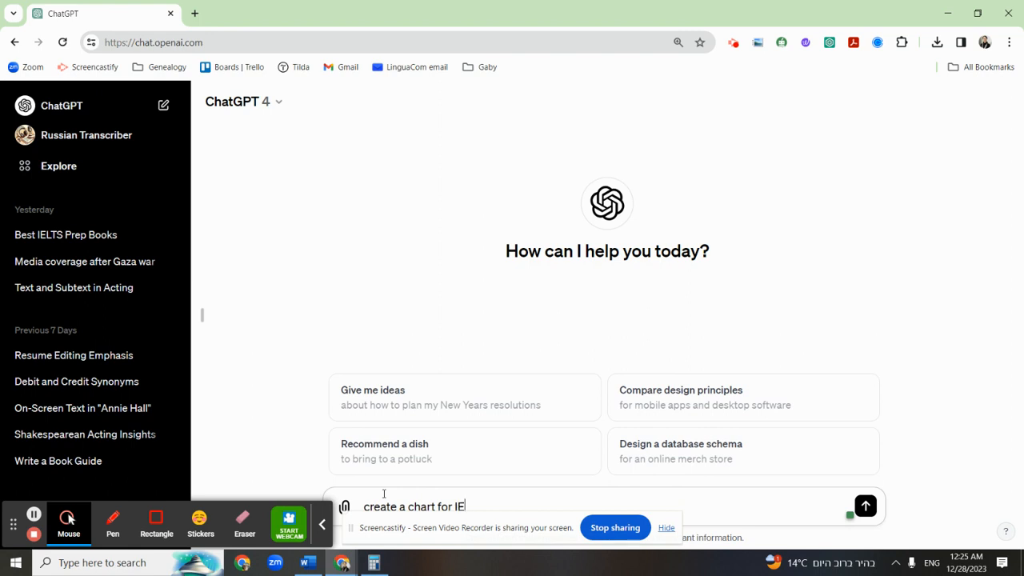
pyautogui.write('LTS writing')
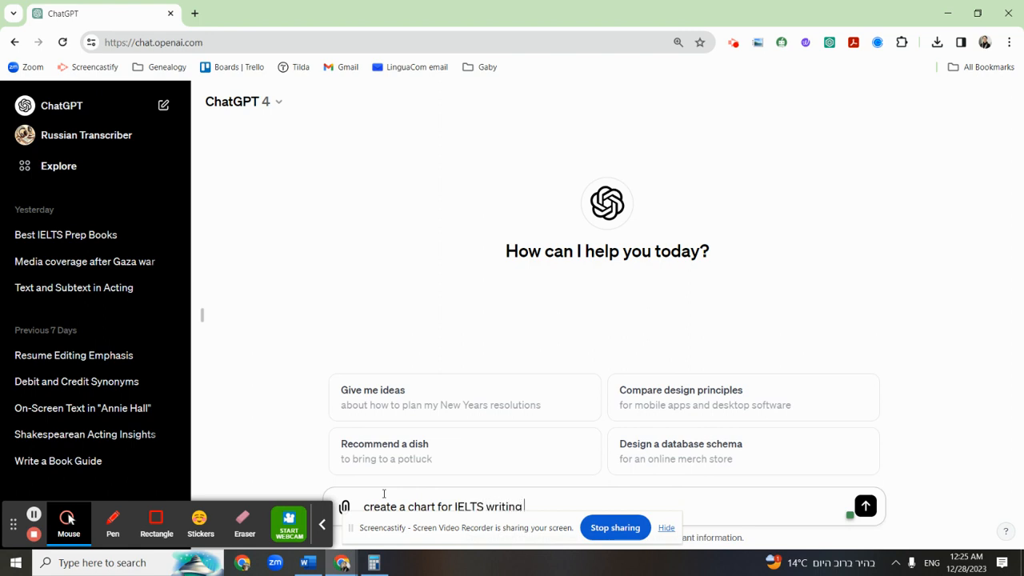
pyautogui.write('task 1')
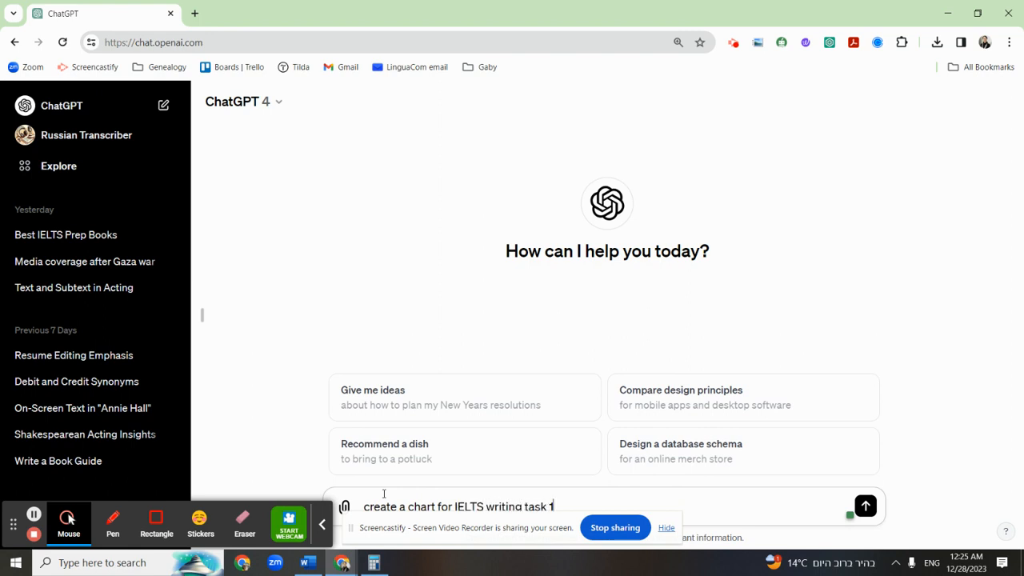
pyautogui.click(864, 506)
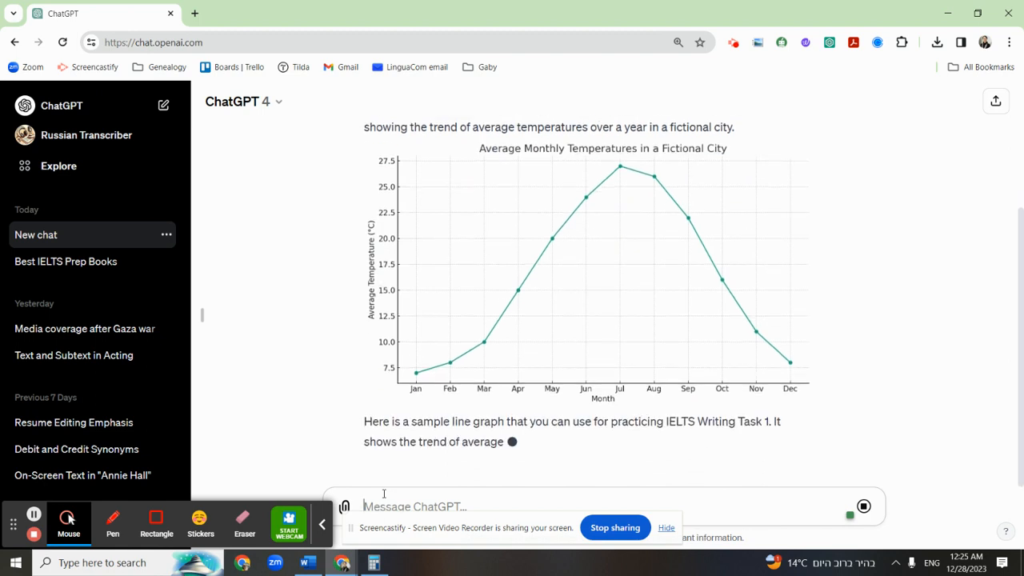
# Step: Scroll through the generated monthly temperature line graph and its explanation as the reply completes
pyautogui.scroll(-3)
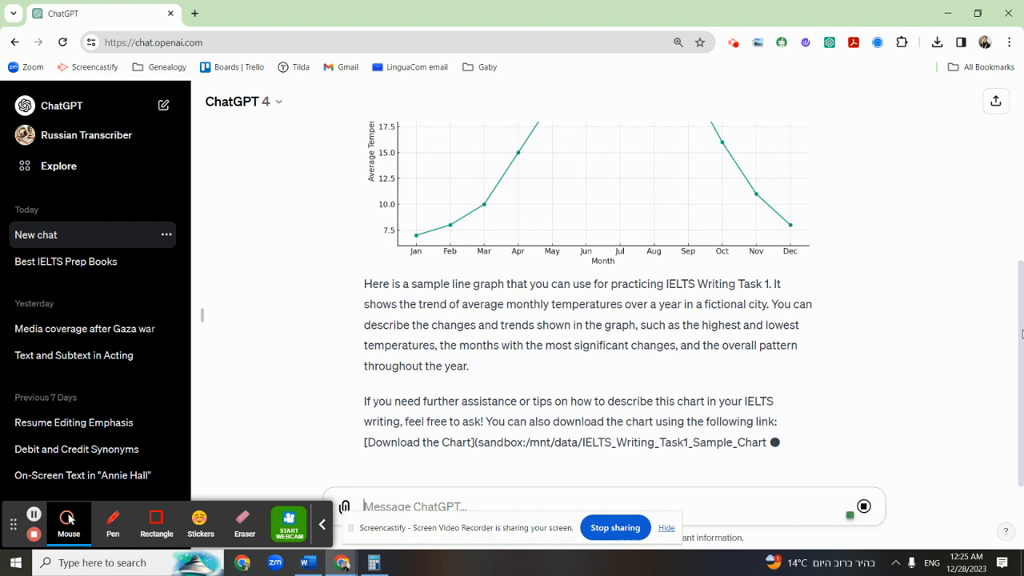
pyautogui.scroll(3)
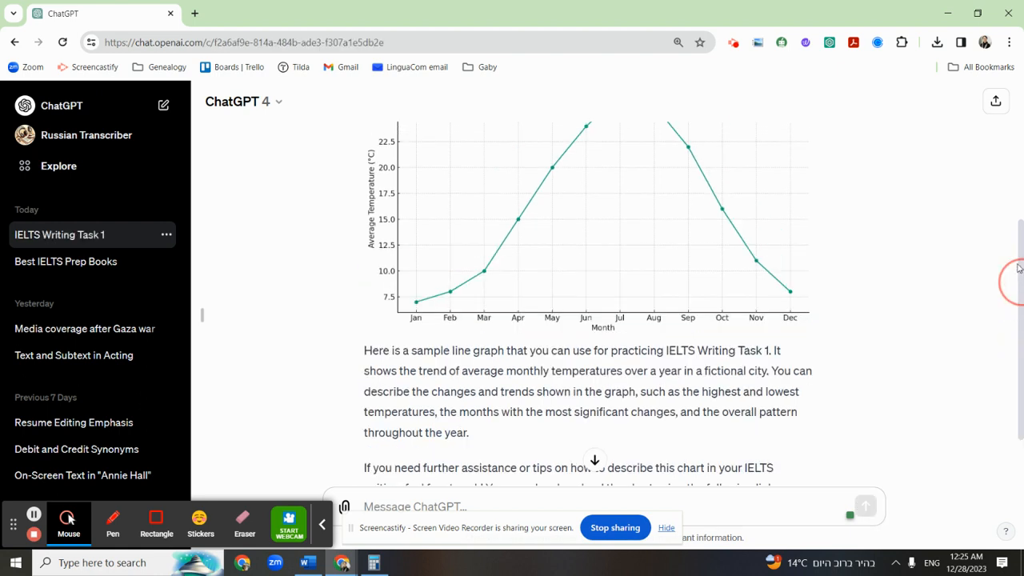
pyautogui.scroll(3)
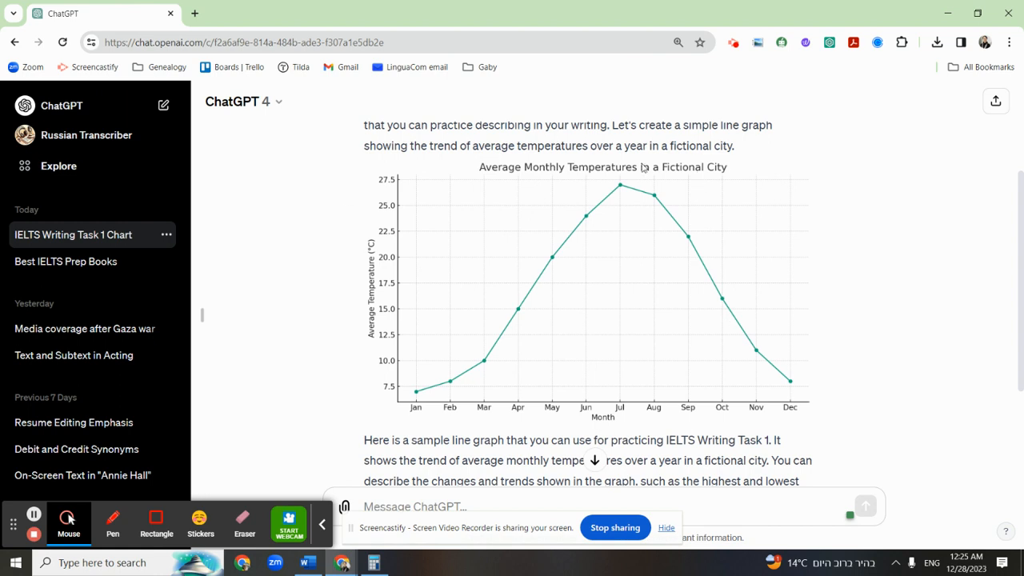
pyautogui.moveTo(430, 163)
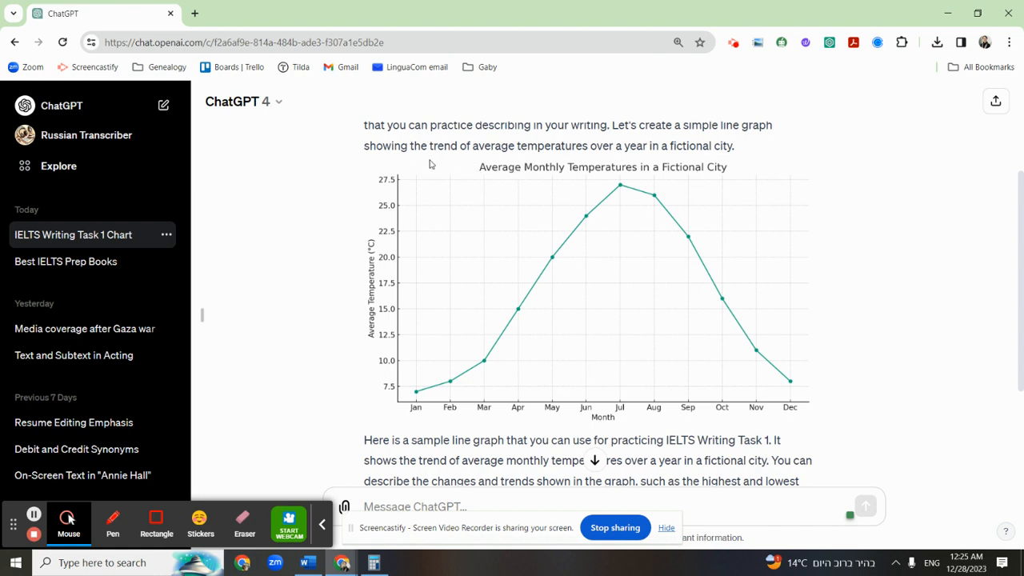
pyautogui.moveTo(529, 169)
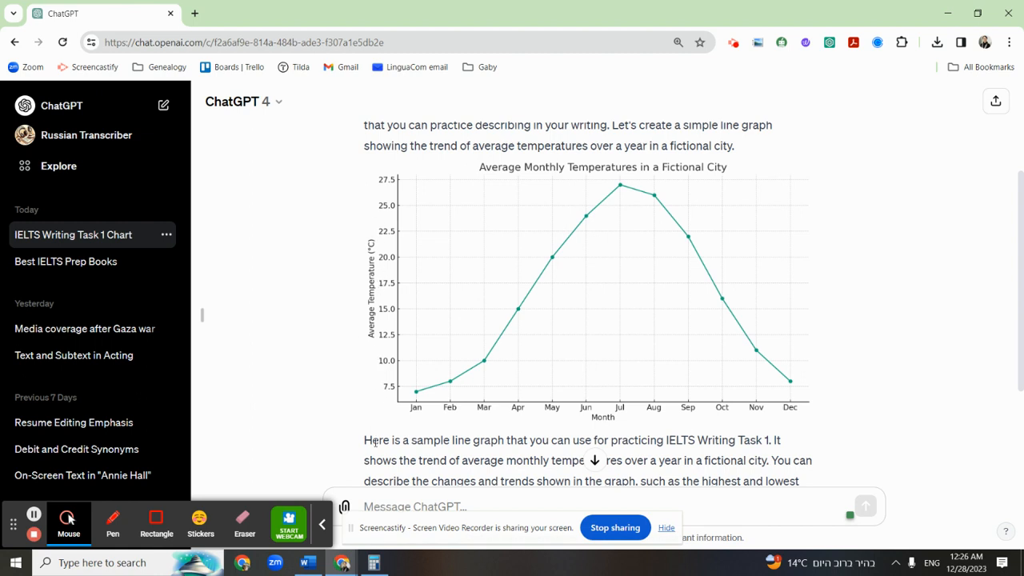
pyautogui.moveTo(380, 455)
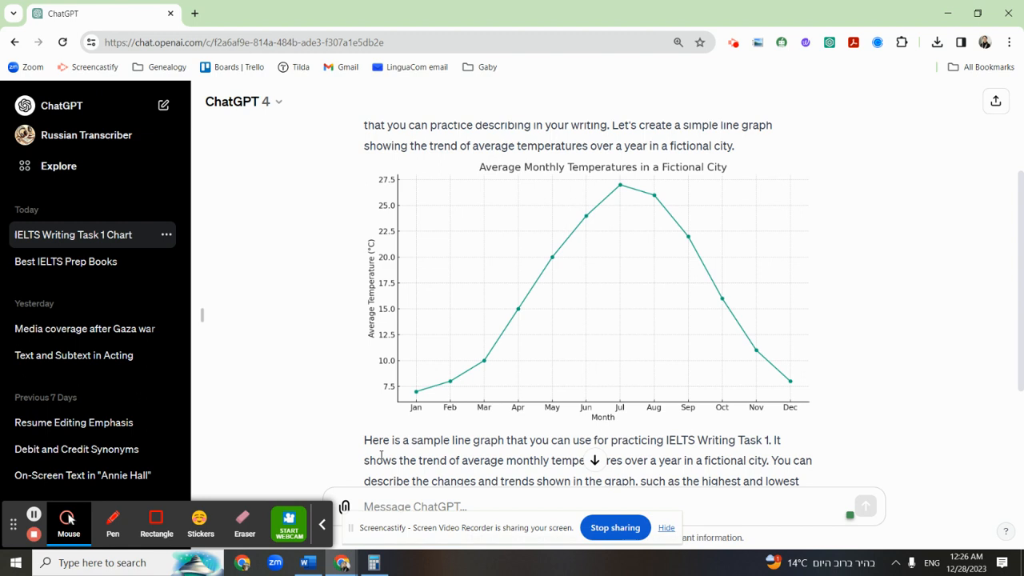
pyautogui.moveTo(403, 416)
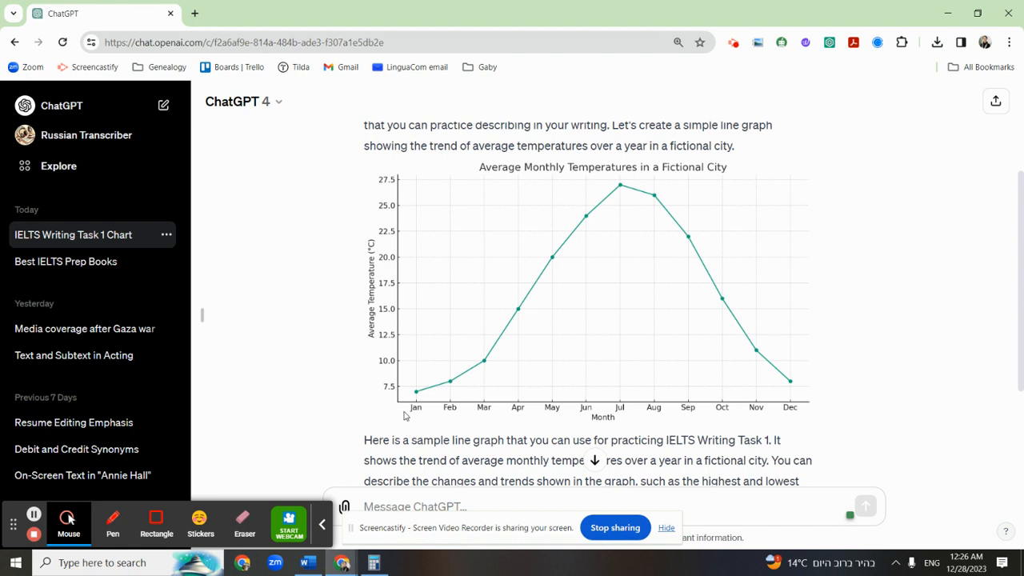
pyautogui.moveTo(417, 422)
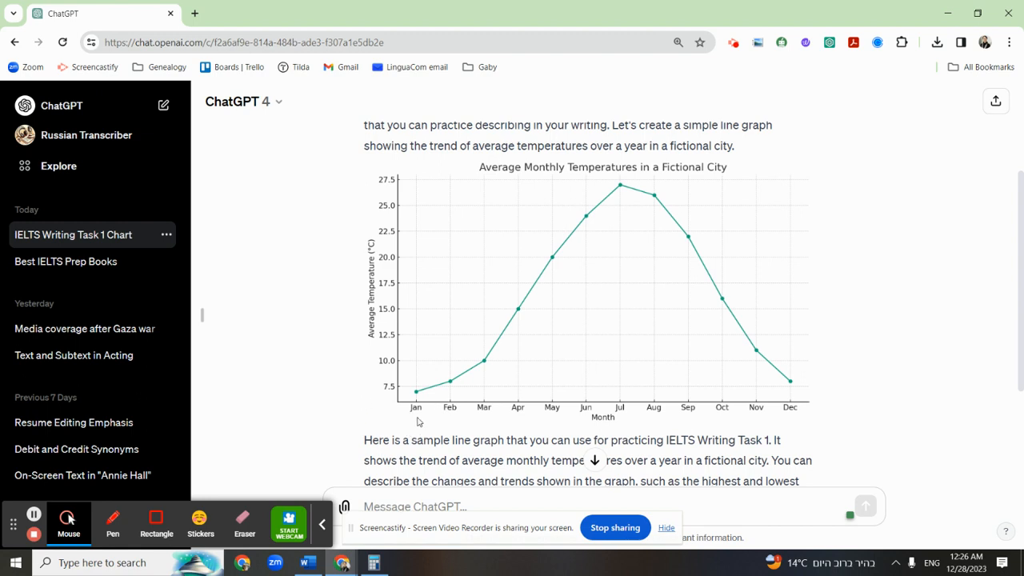
pyautogui.moveTo(581, 406)
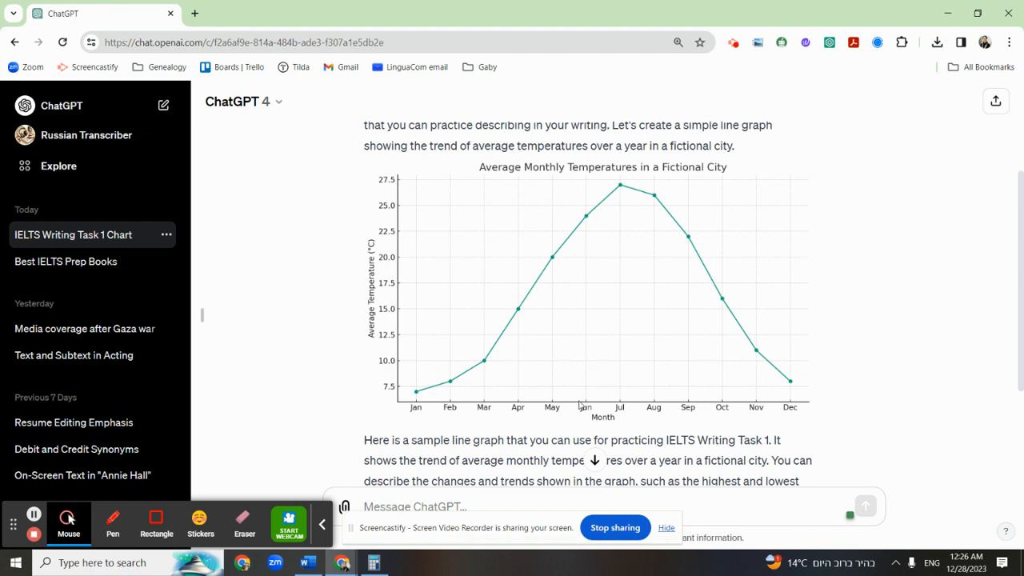
pyautogui.moveTo(565, 413)
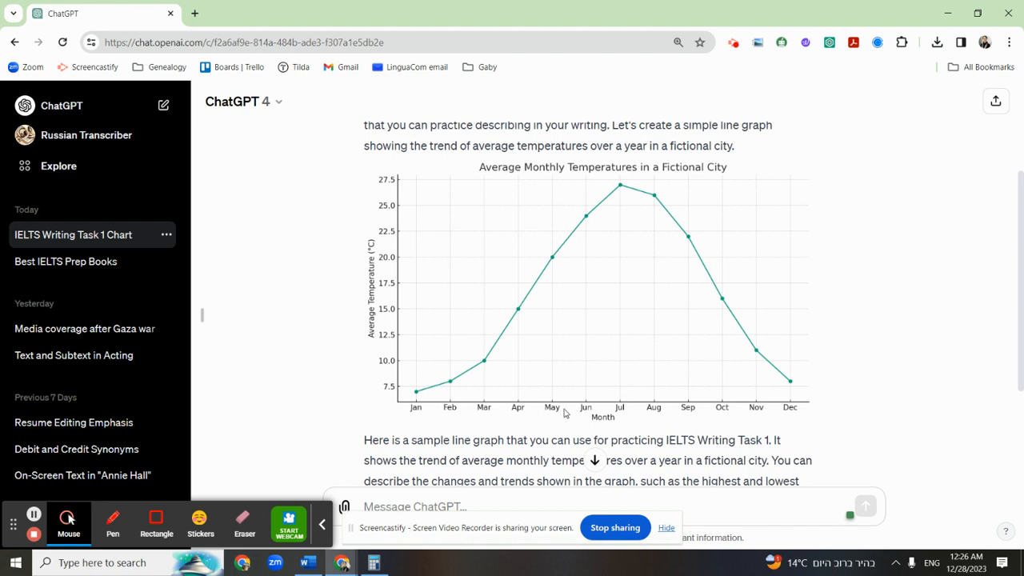
pyautogui.moveTo(483, 173)
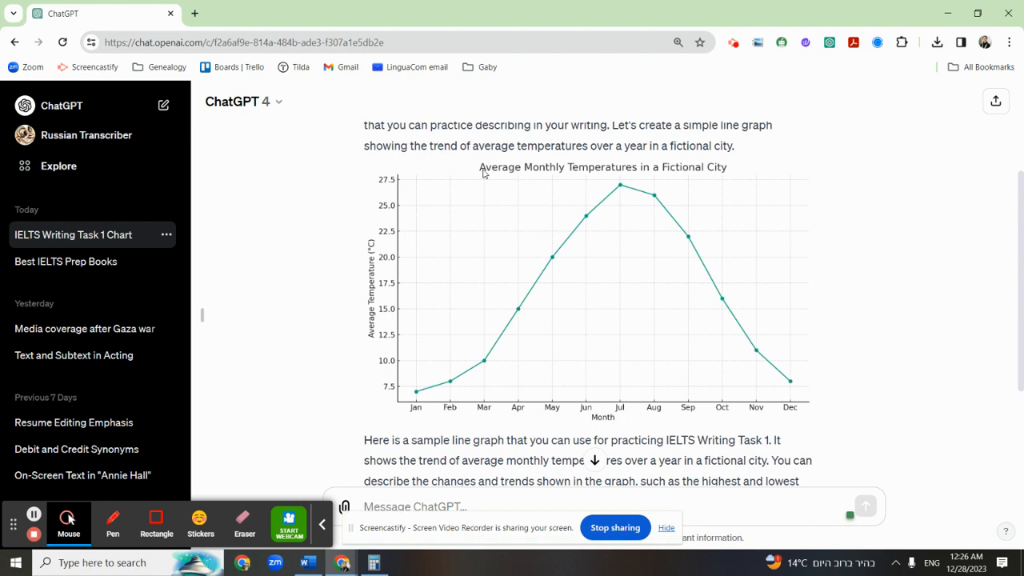
pyautogui.moveTo(1020, 250)
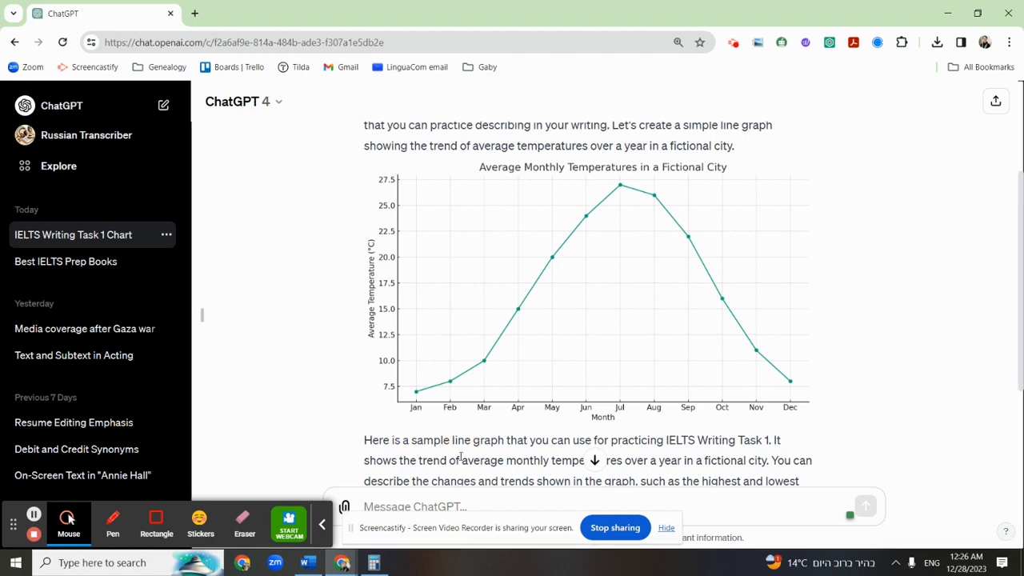
pyautogui.scroll(-3)
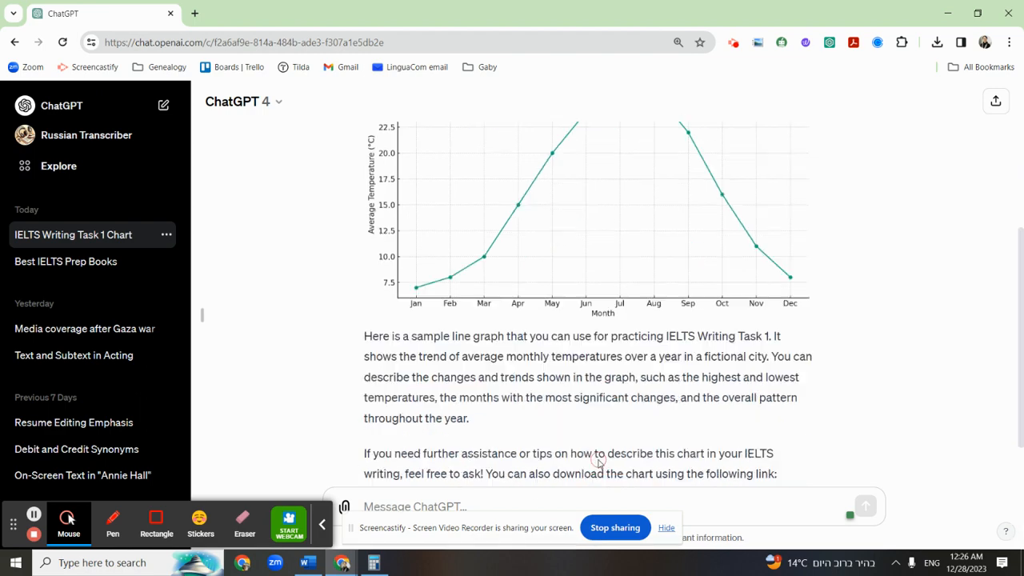
pyautogui.scroll(-3)
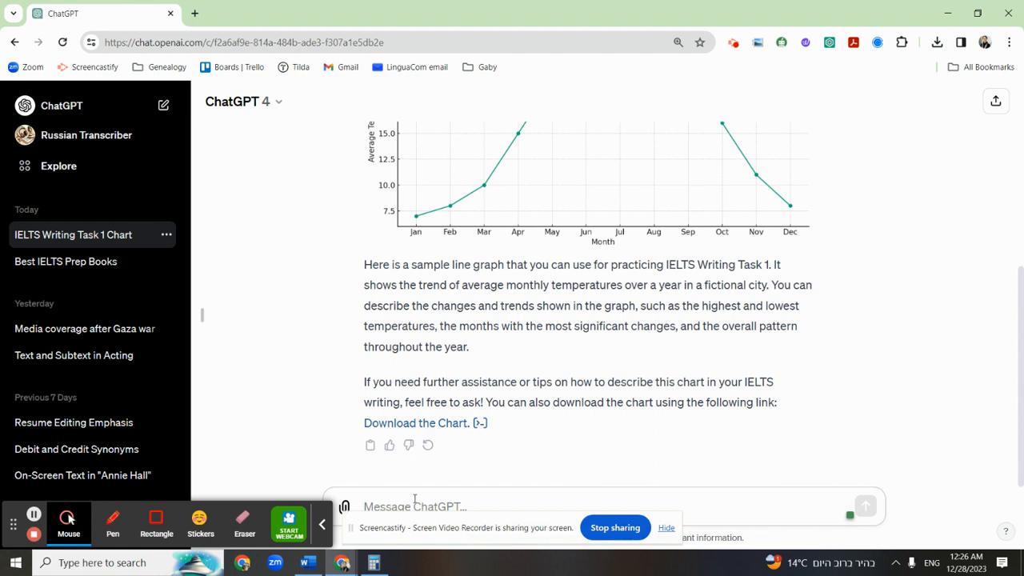
# Step: Send the follow-up 'Write the introduction to IELTS task 1 based on the chart above'
pyautogui.write('W')
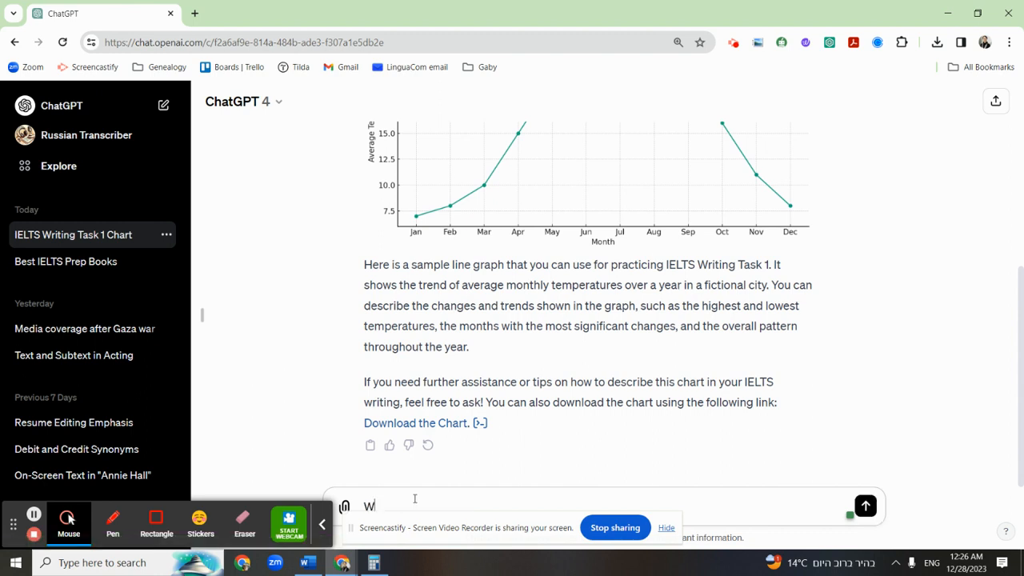
pyautogui.write('rite the in')
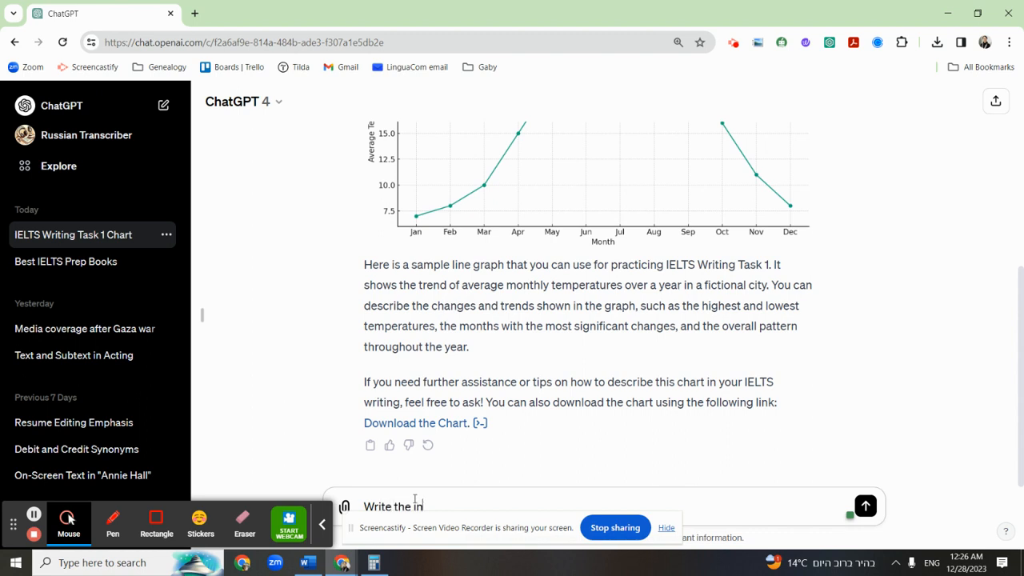
pyautogui.write('t')
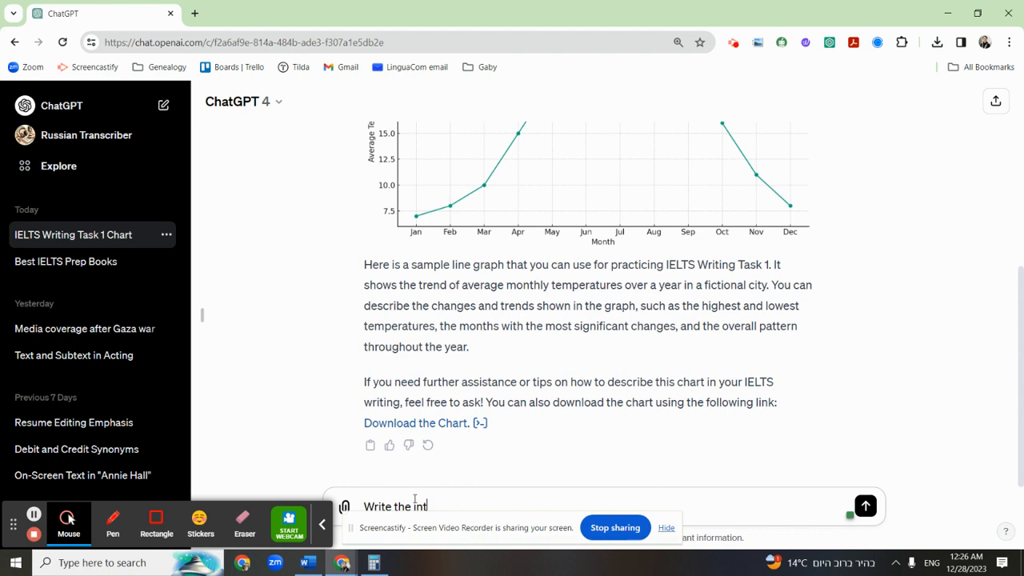
pyautogui.write('roduction')
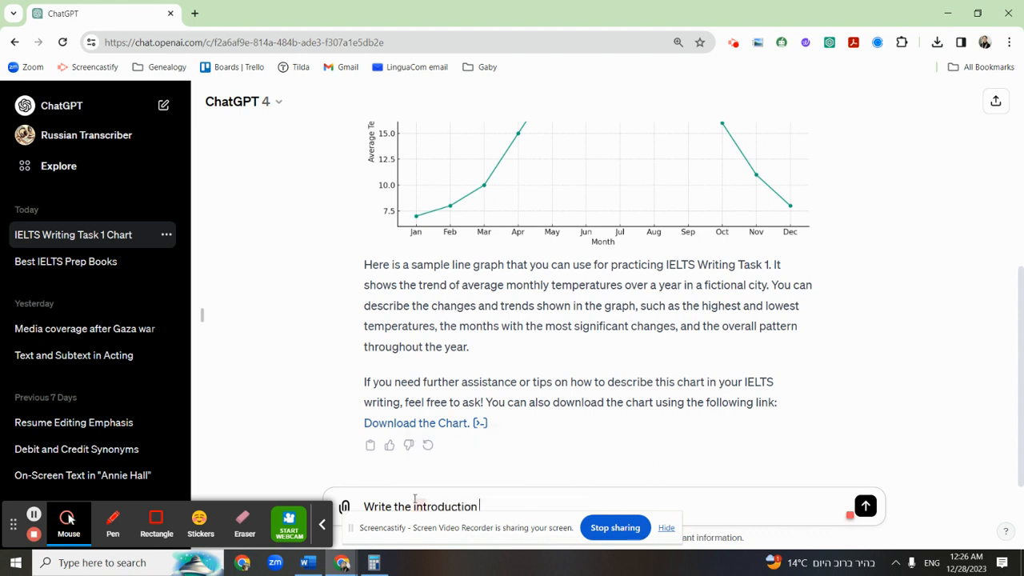
pyautogui.write('to')
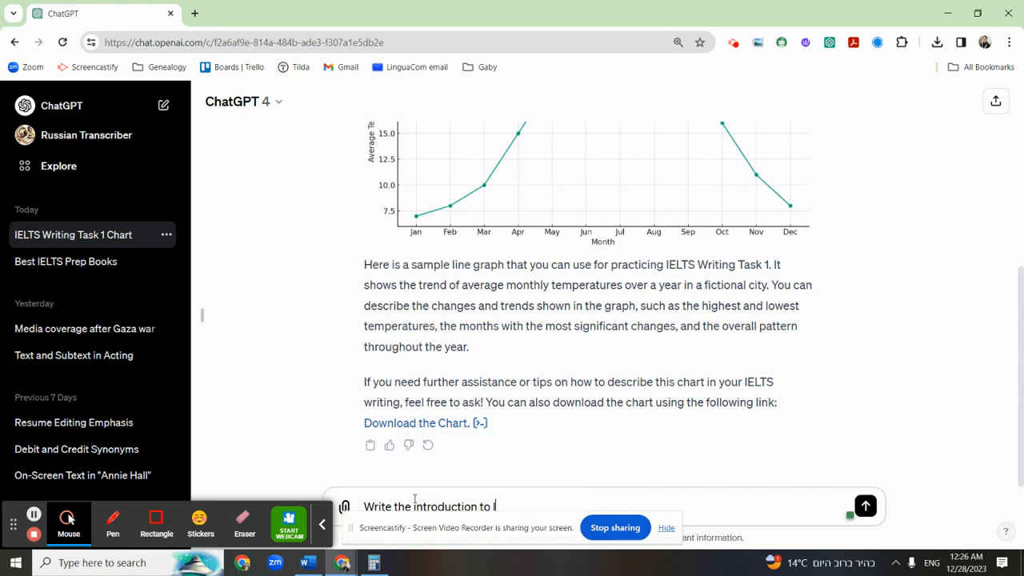
pyautogui.write('ELTS task')
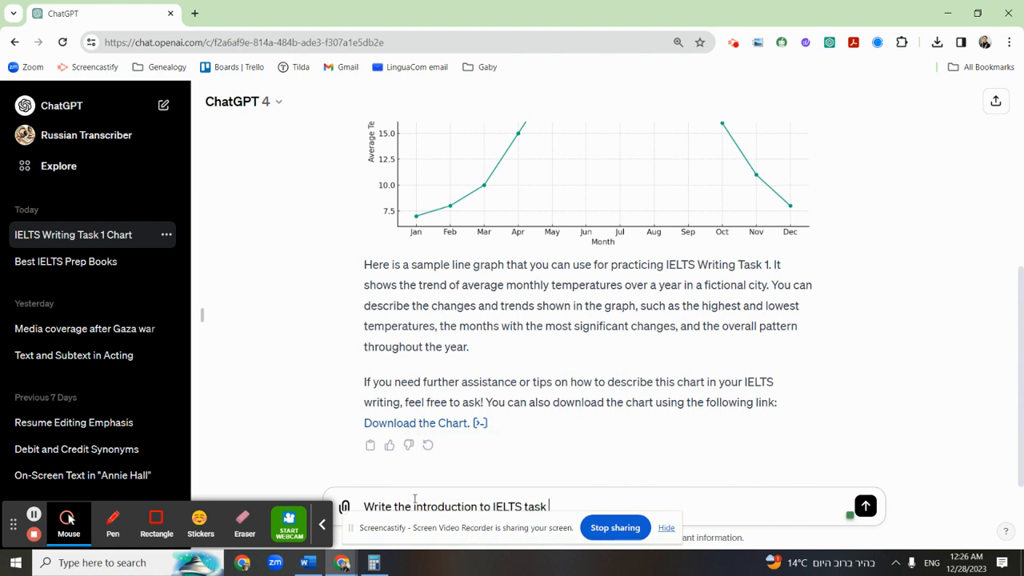
pyautogui.write('1')
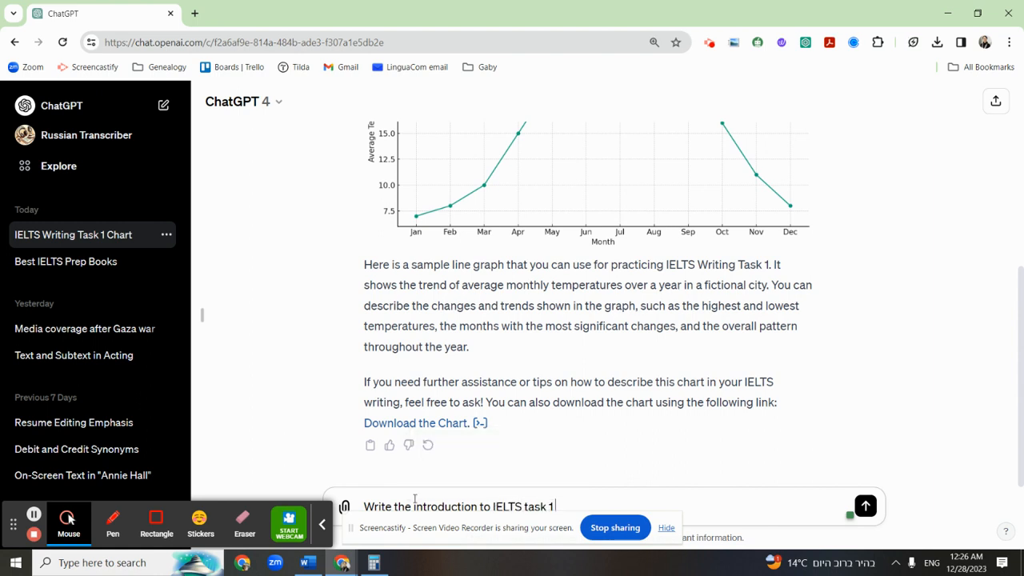
pyautogui.write('based on')
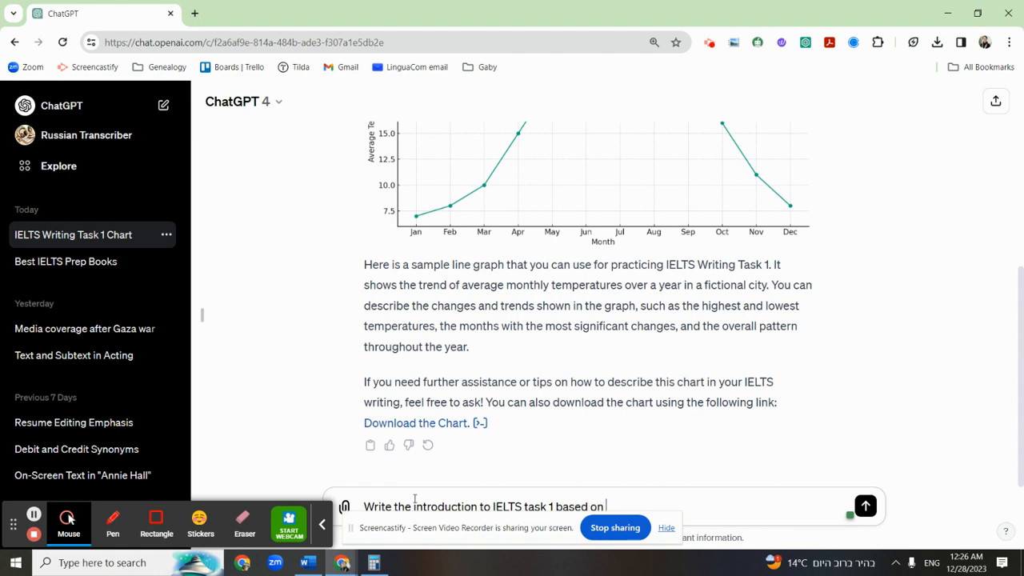
pyautogui.write('the chart')
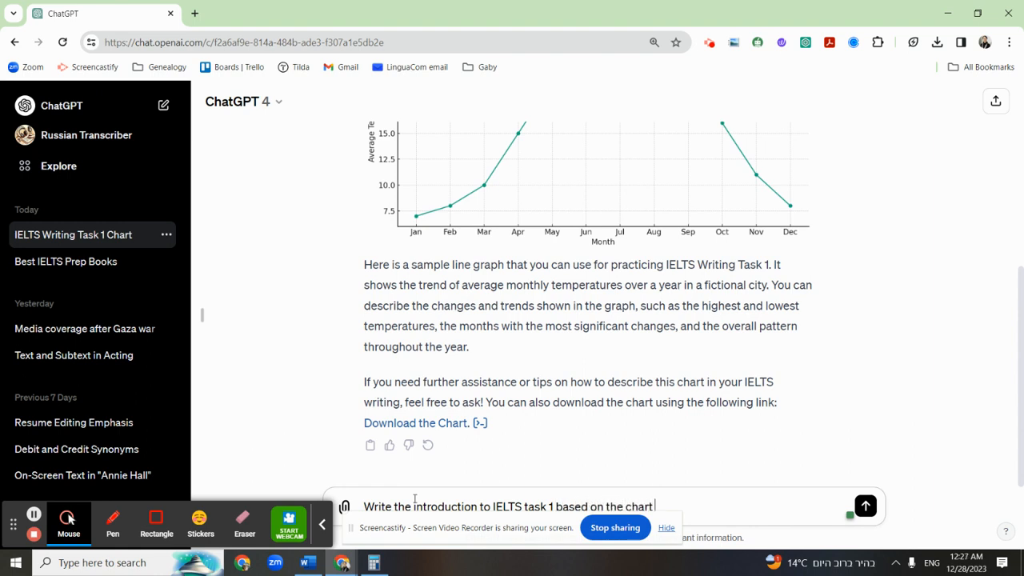
pyautogui.write('abo')
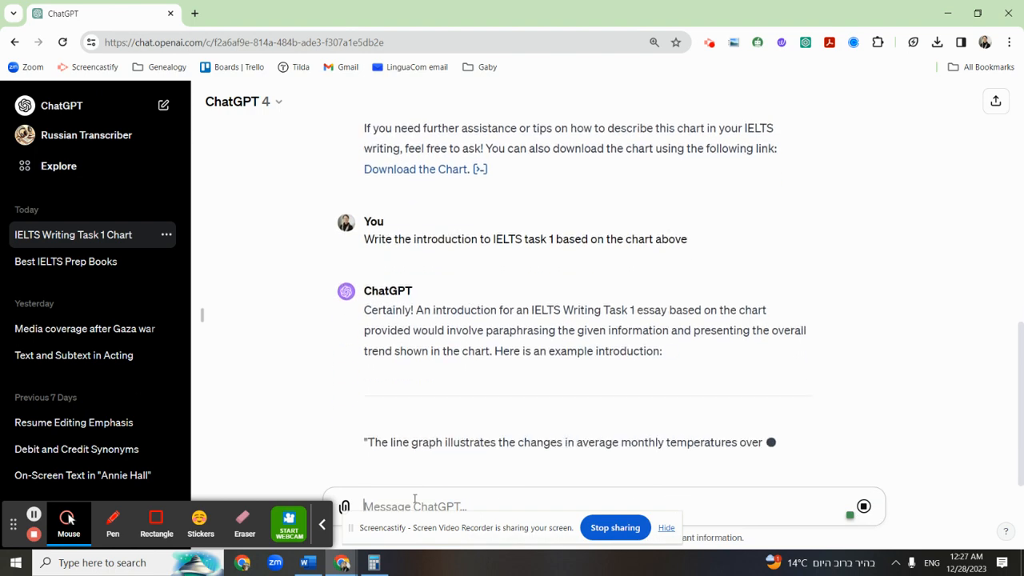
# Step: Scroll through the sample introduction paraphrasing the temperature graph, then back up the conversation
pyautogui.scroll(-3)
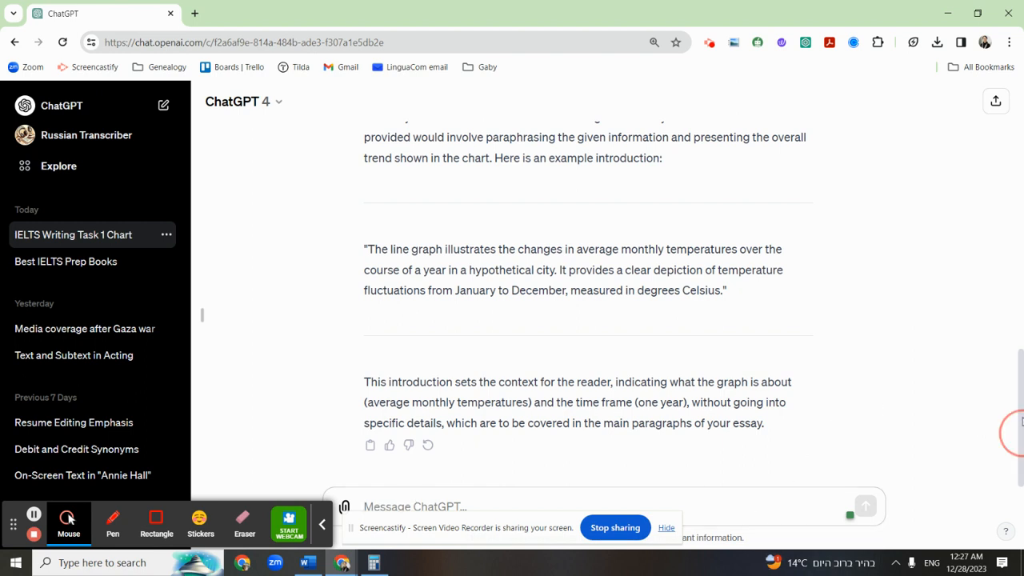
pyautogui.scroll(3)
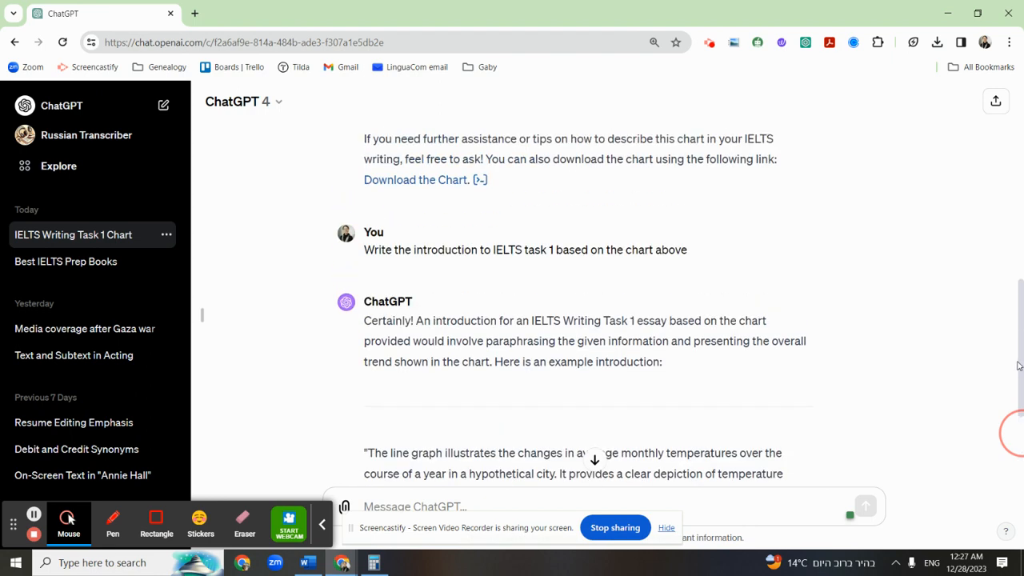
pyautogui.scroll(3)
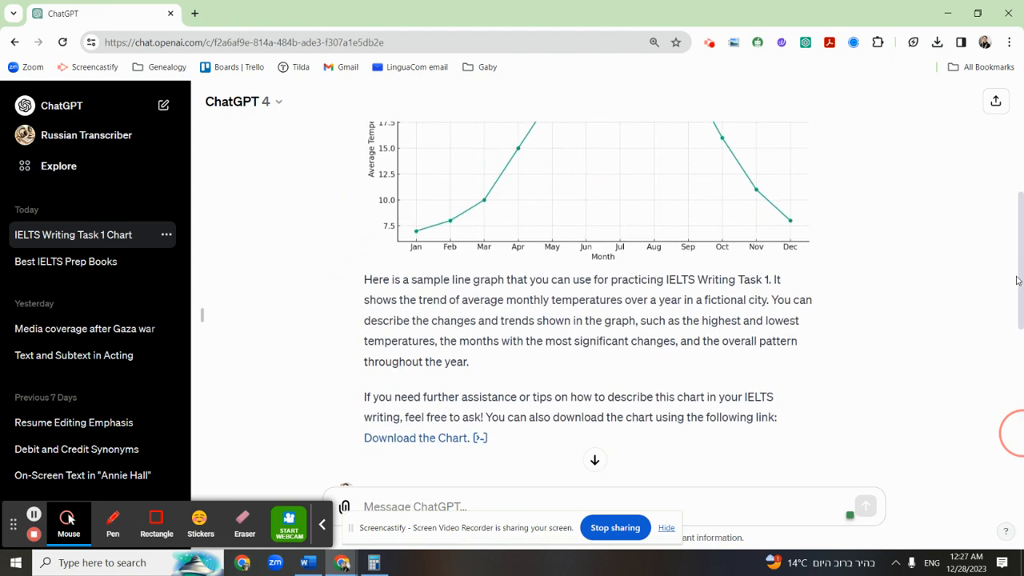
pyautogui.scroll(3)
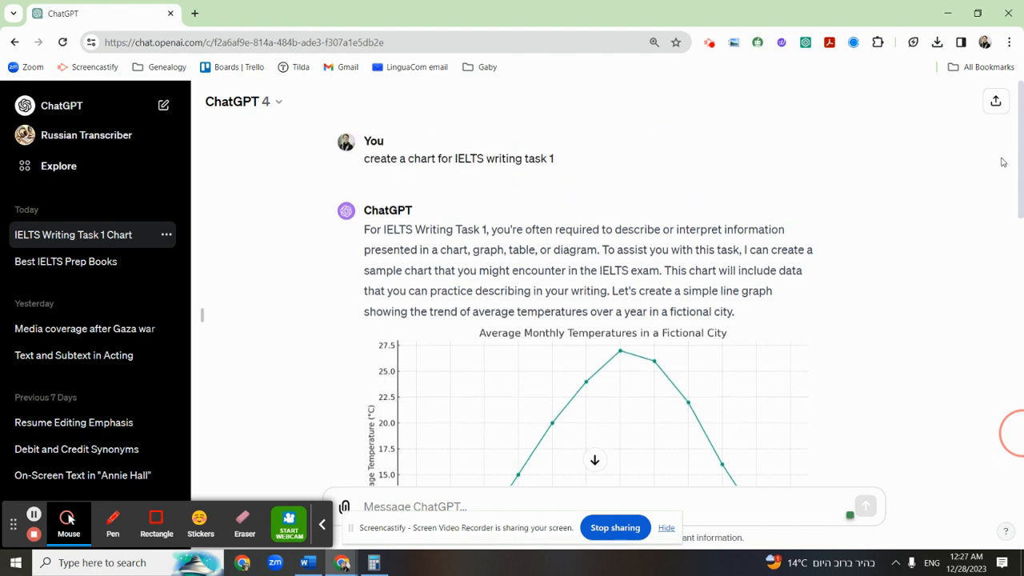
pyautogui.scroll(-3)
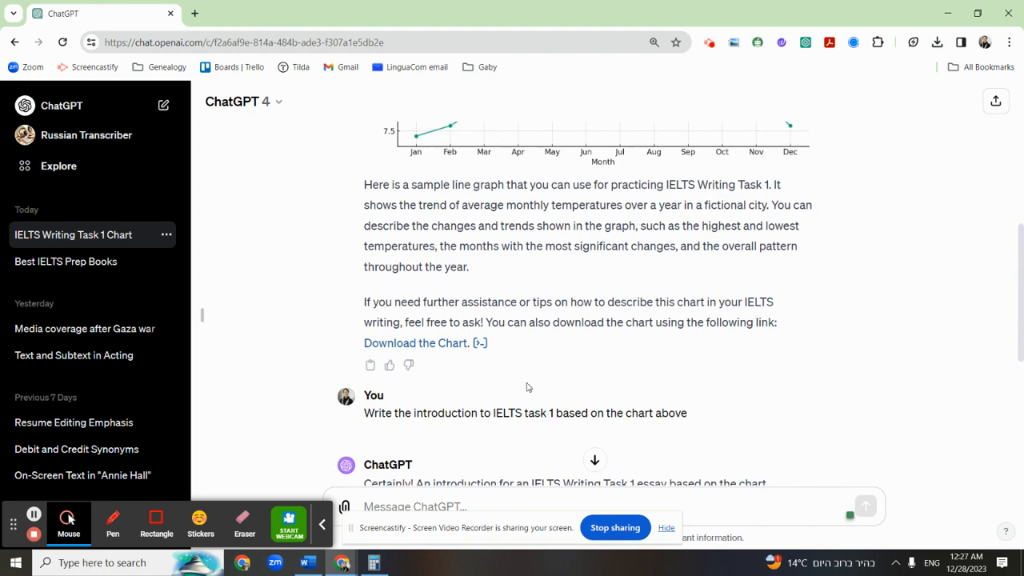
pyautogui.moveTo(479, 343)
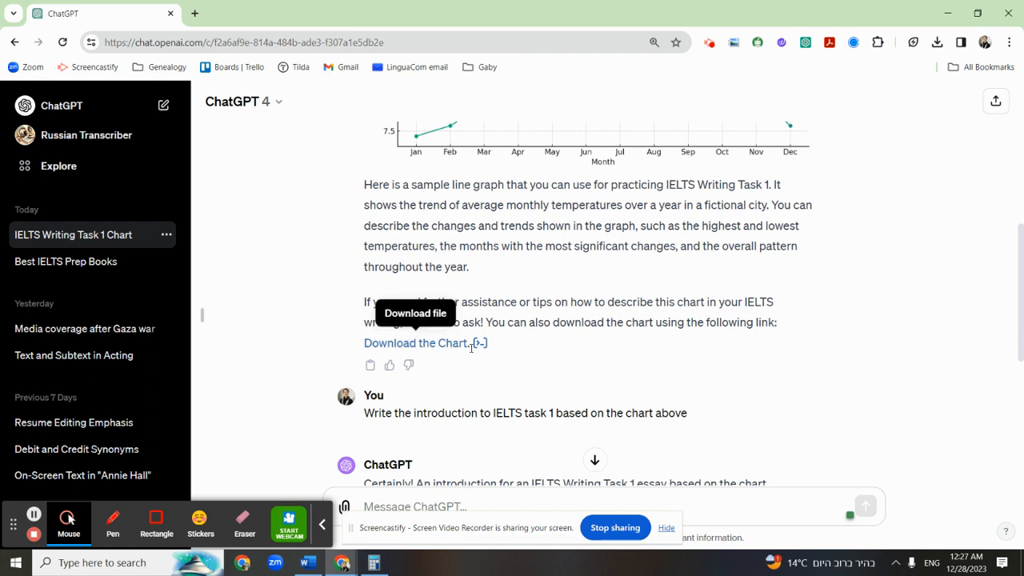
pyautogui.moveTo(506, 175)
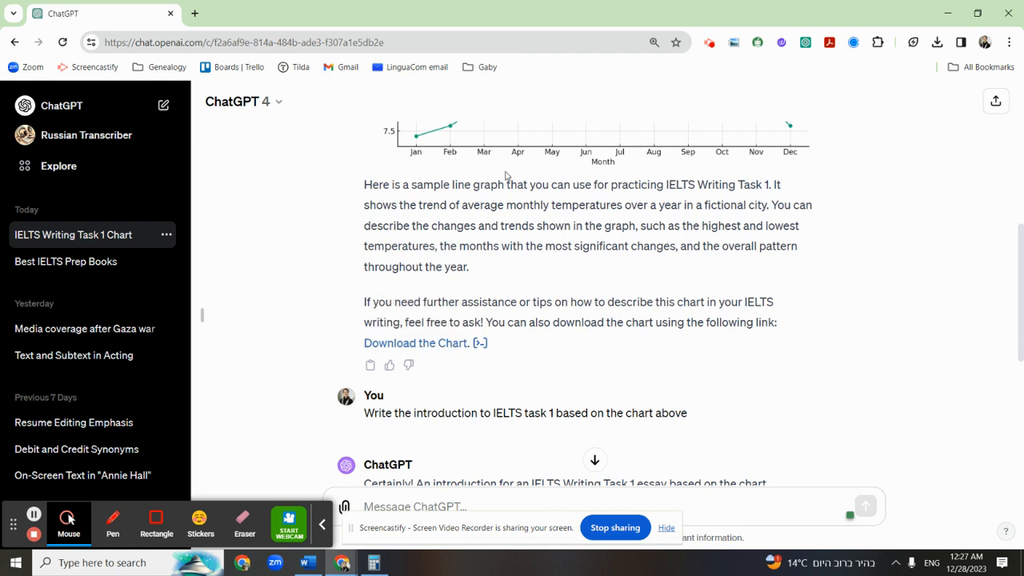
pyautogui.moveTo(585, 270)
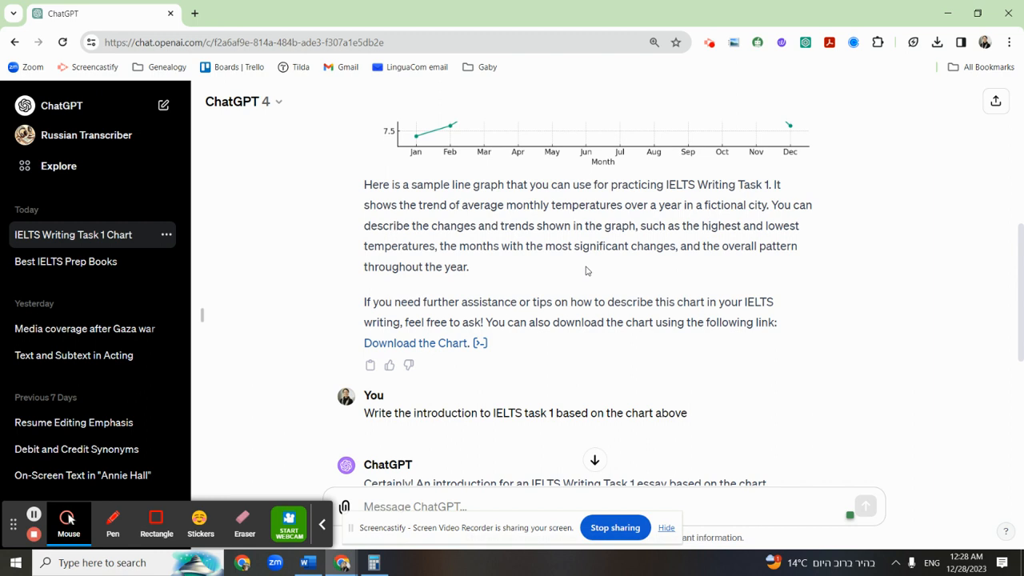
pyautogui.moveTo(627, 496)
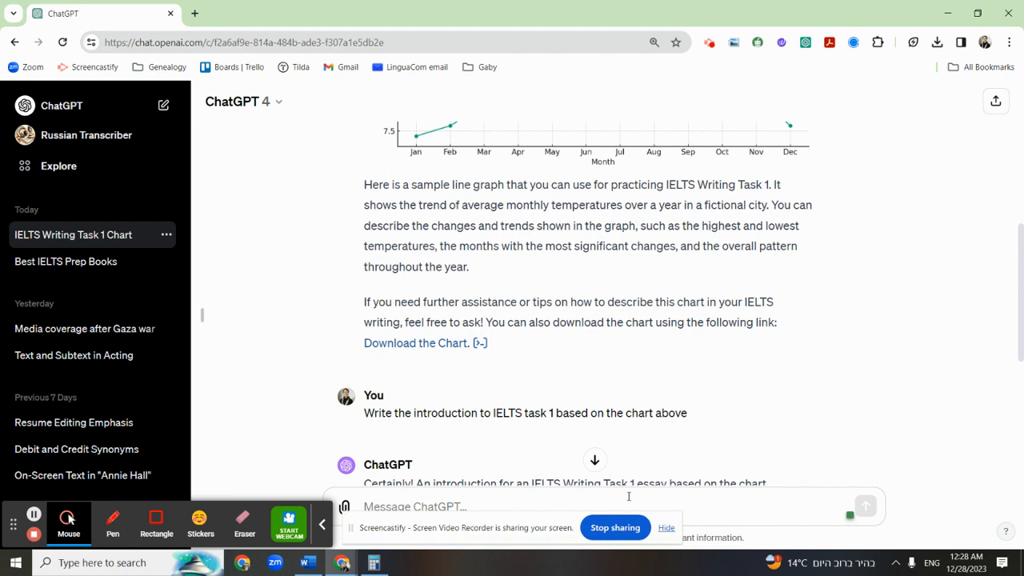